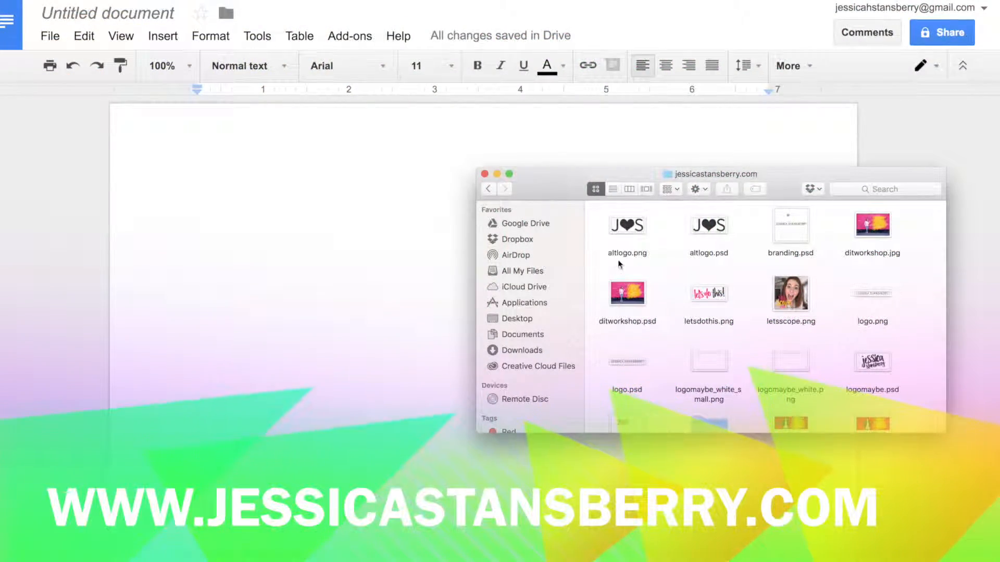
Browse the jessicastansberry.com folder in Finder, then return to the blank Google Doc
scroll(down, 3)
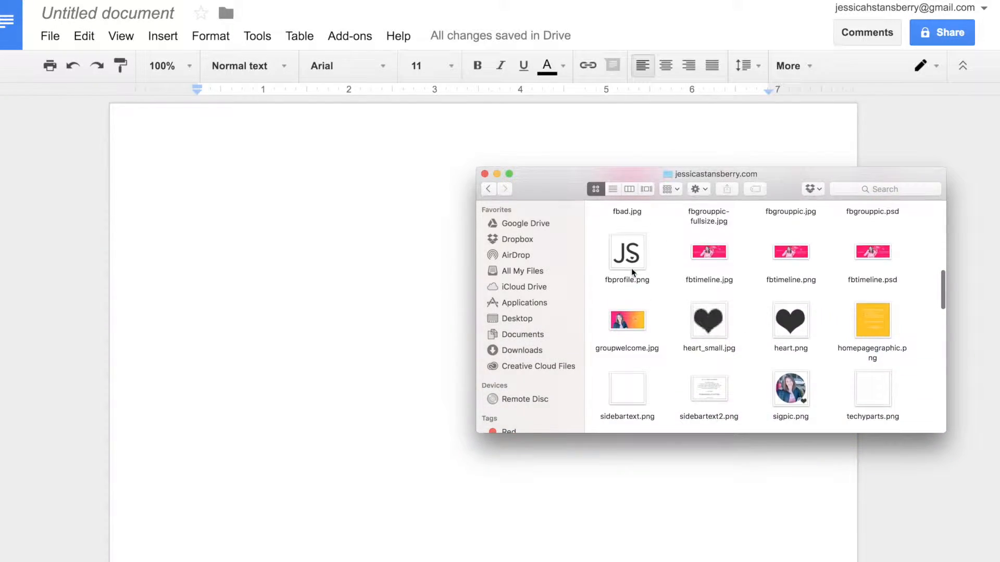
scroll(down, 3)
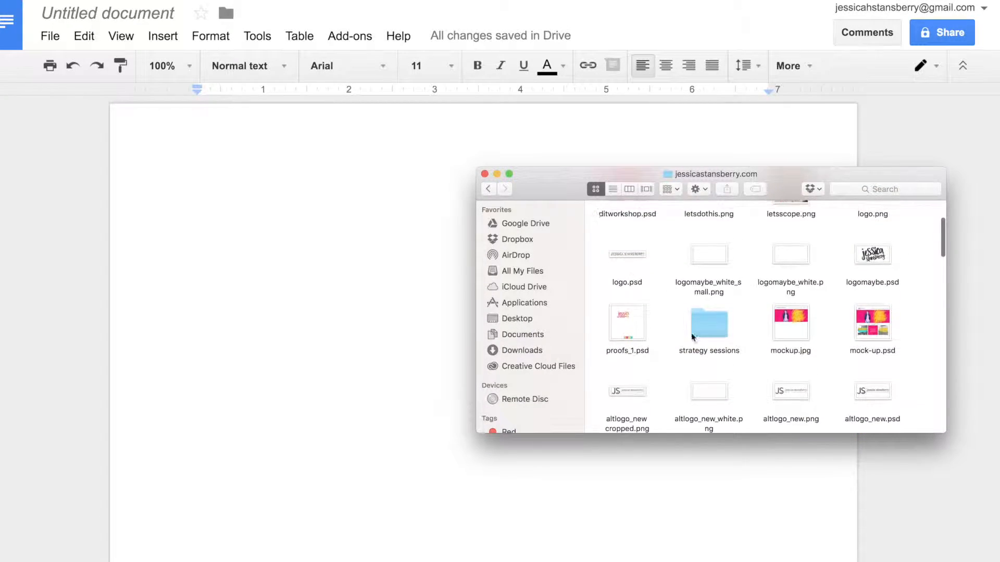
scroll(down, 3)
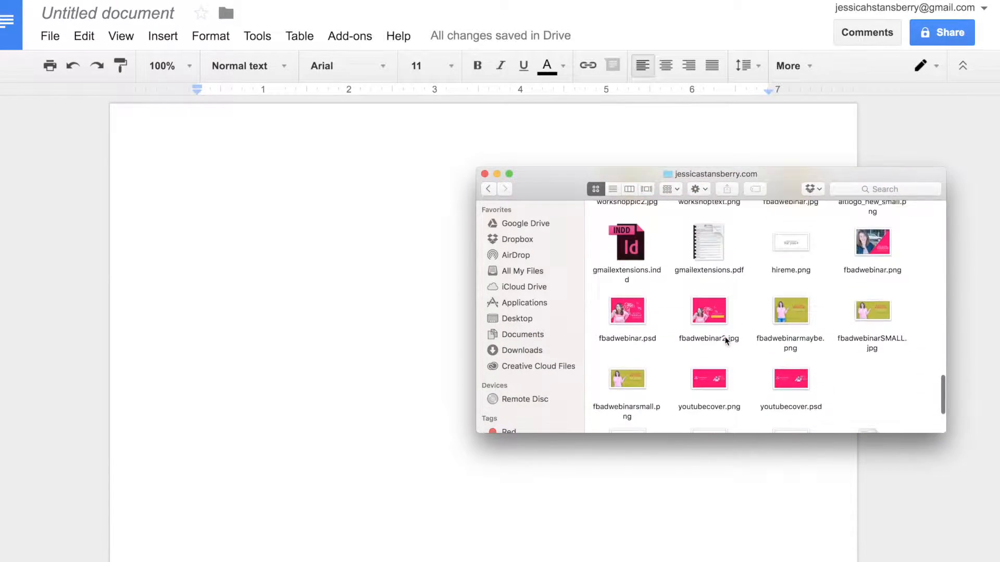
click(709, 259)
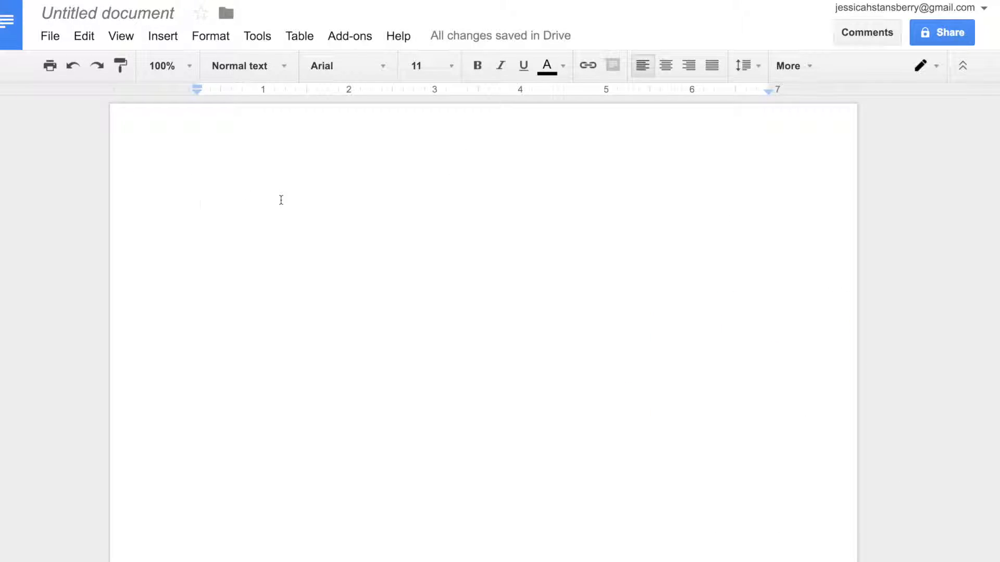
Paste the Dropbox share link for gmailextensions.pdf ending in ?dl=0 into the document
text(https://www.dropbox.com/s/72go9jvokudsidb/gmailextensions.pdf?dl=0)
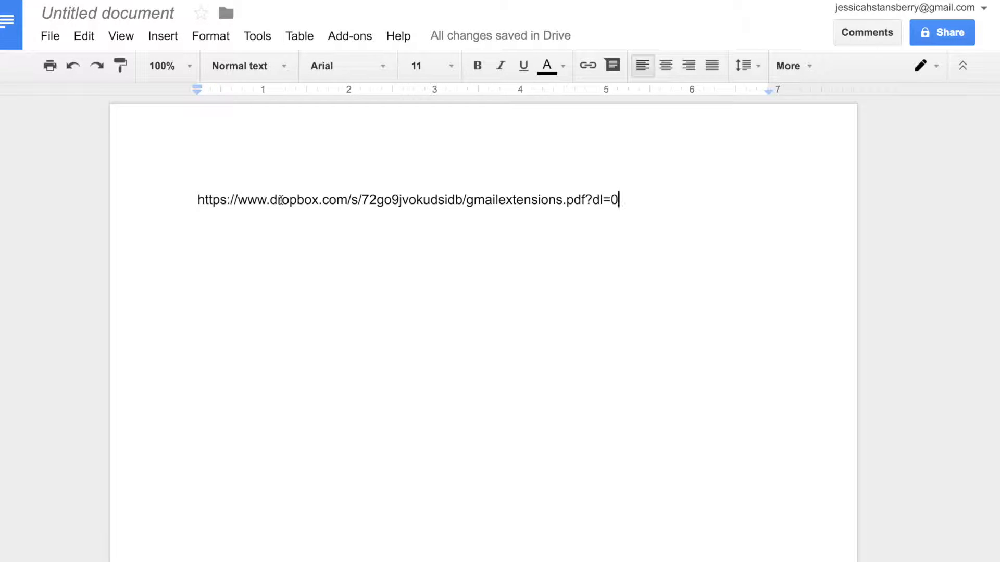
text(1)
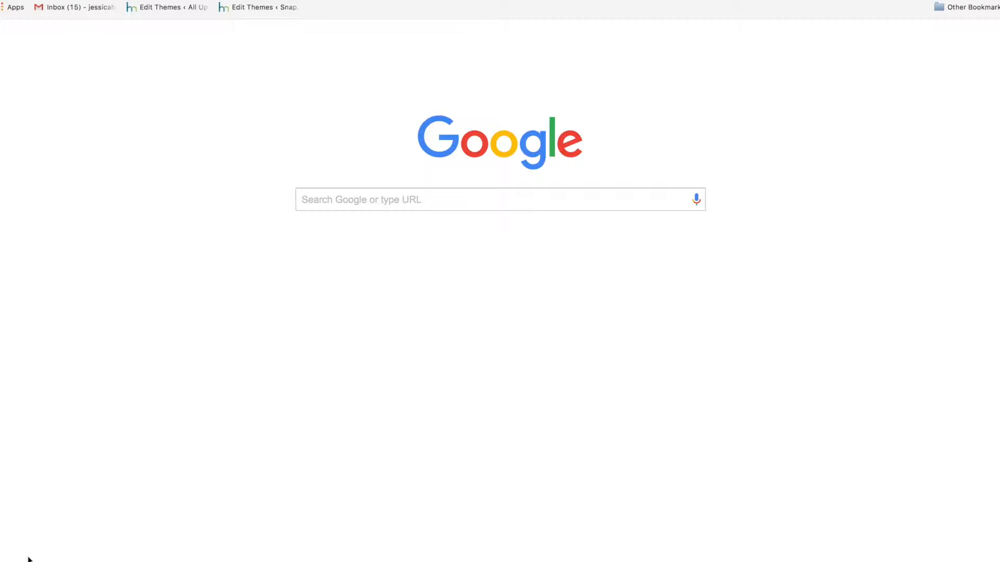
mouse_move(612, 11)
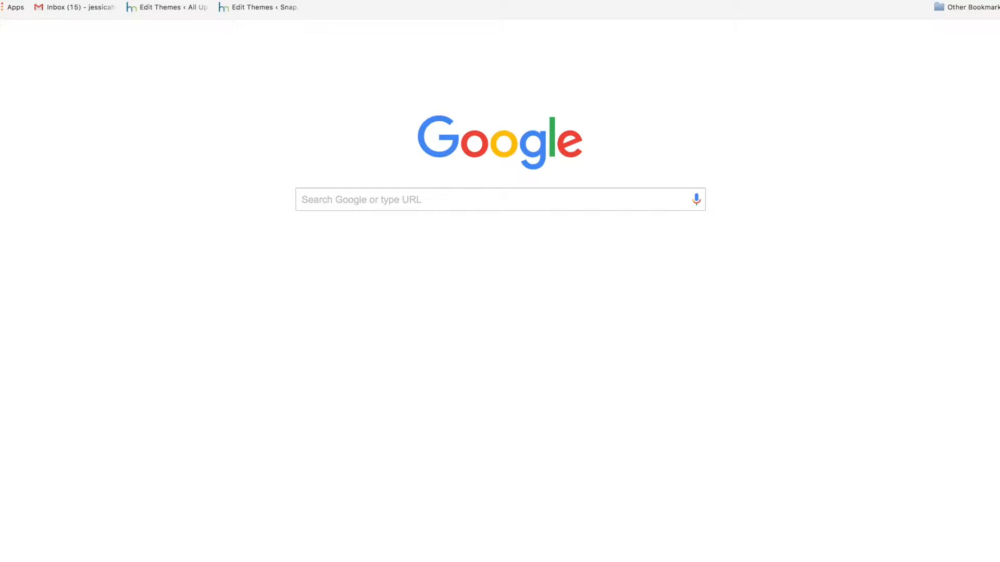
Enter the edited gmailextensions.pdf Dropbox link in a new Chrome tab to test the download
text(https://www.dropbox.com/s/72go9jvokudsidb/gmailextensions.pdf?dl=1)
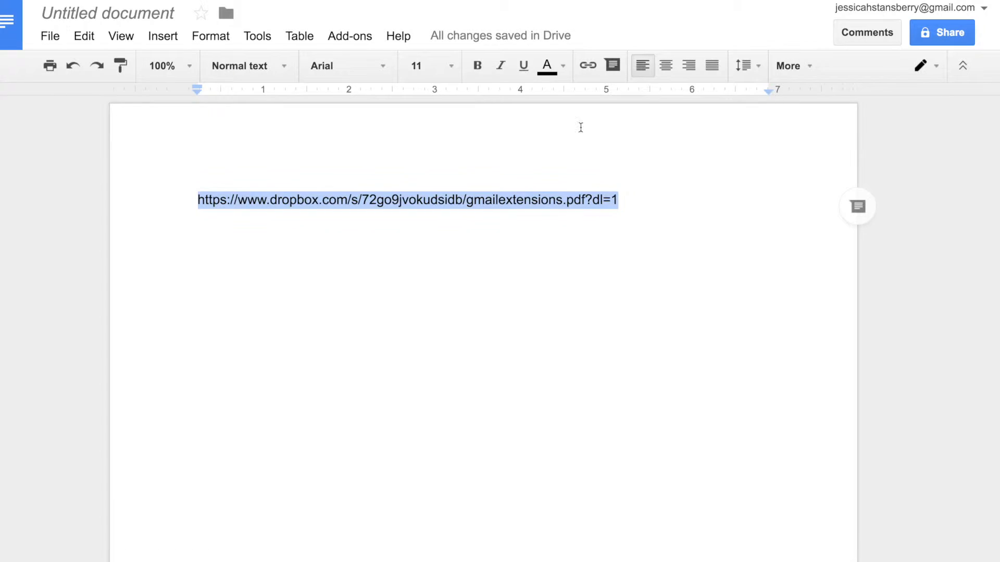
Deselect the edited Dropbox link, now ending in dl=1, in the Google Doc
click(620, 200)
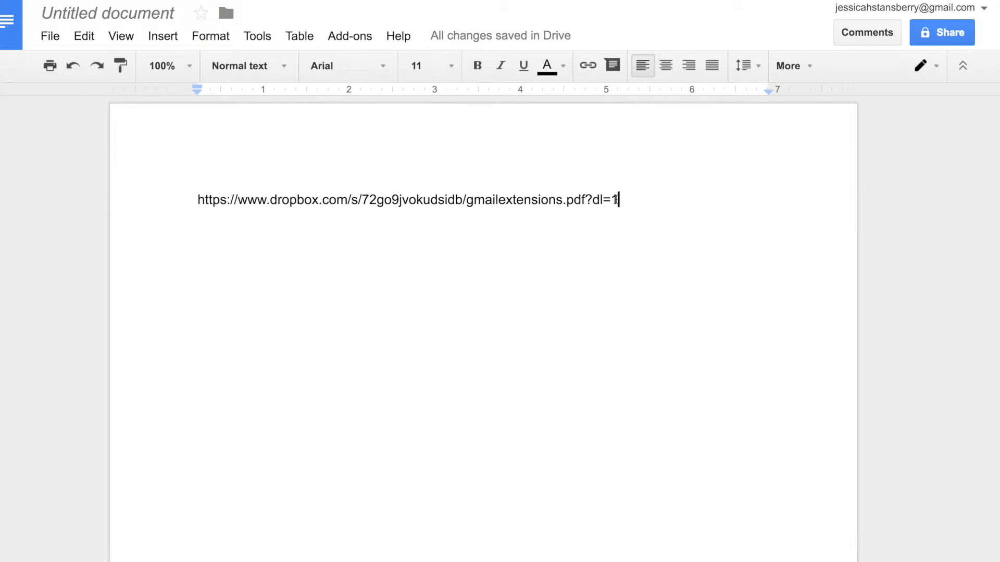